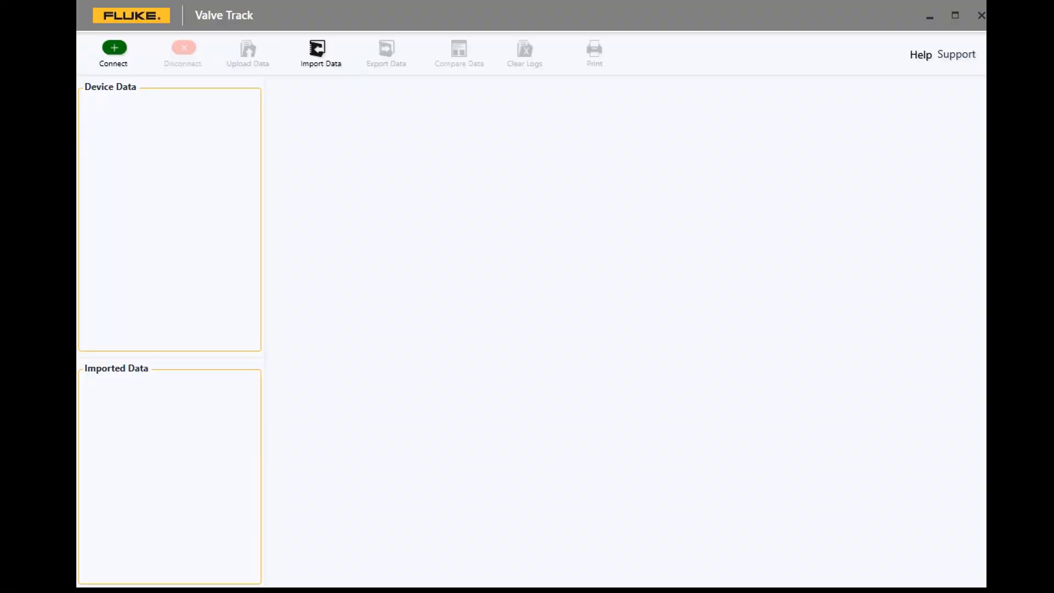
mouse_move(656, 350)
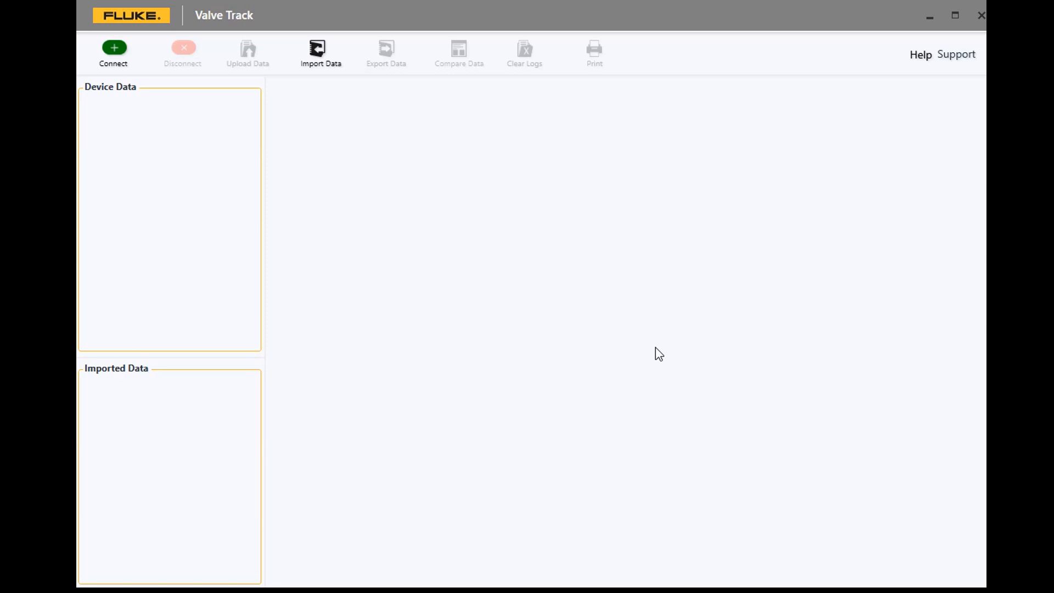
mouse_move(646, 341)
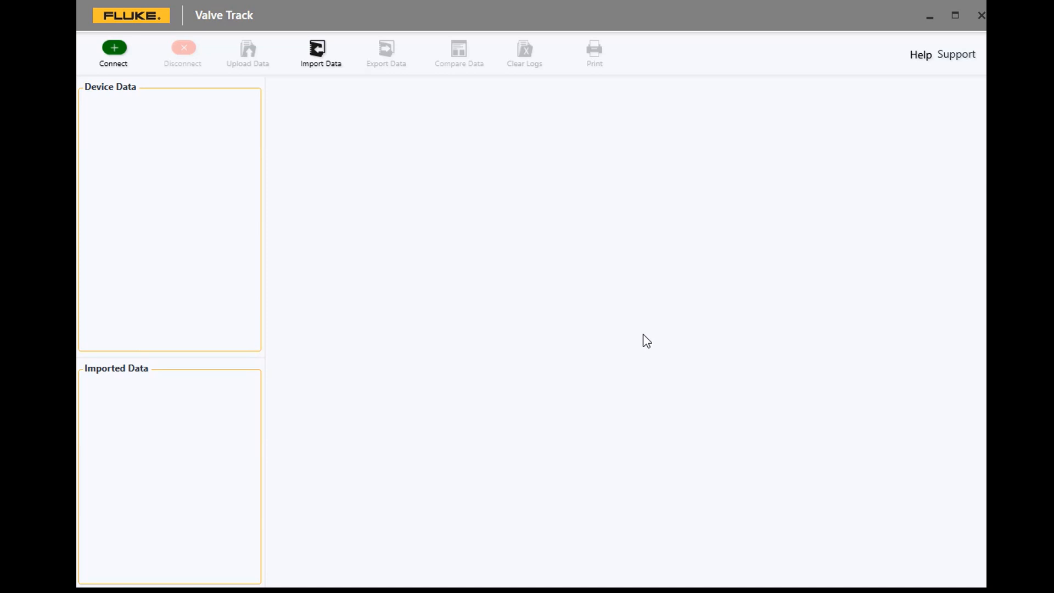
mouse_move(642, 338)
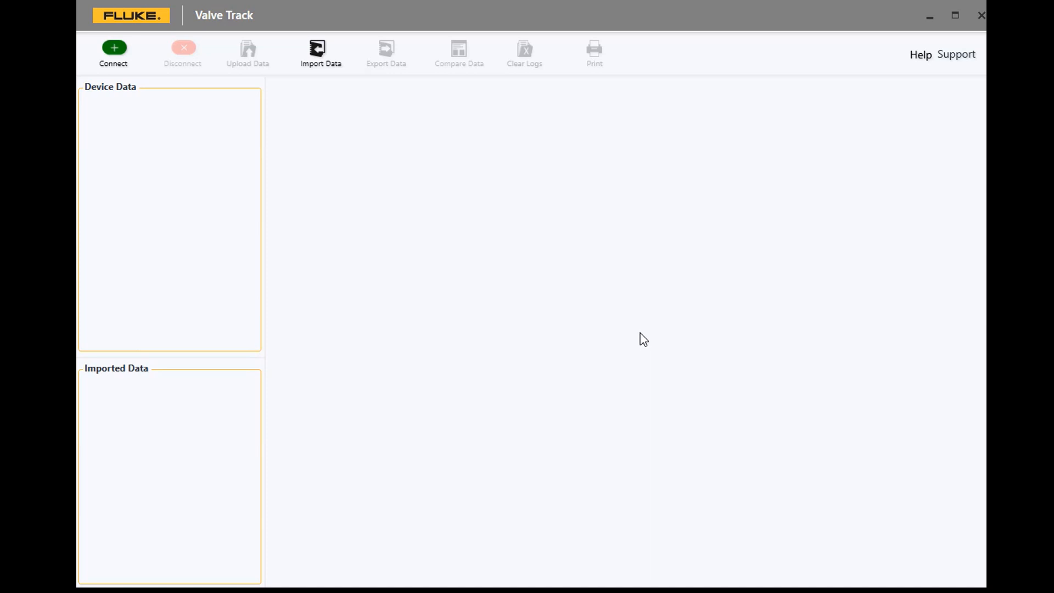
mouse_move(114, 60)
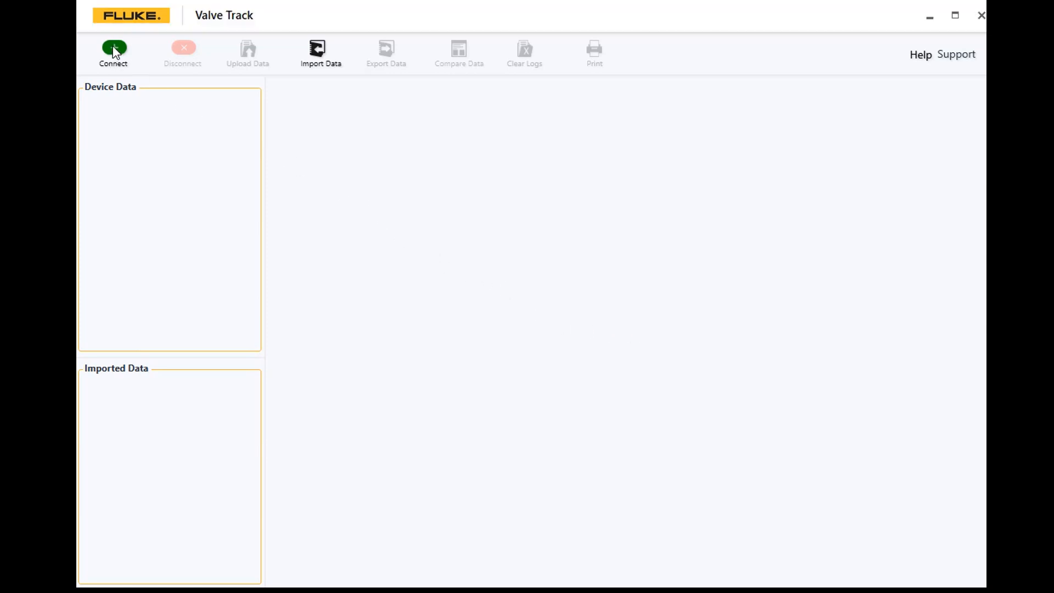
- Start a device connection and choose COM8 as the port instead of COM1
click(113, 48)
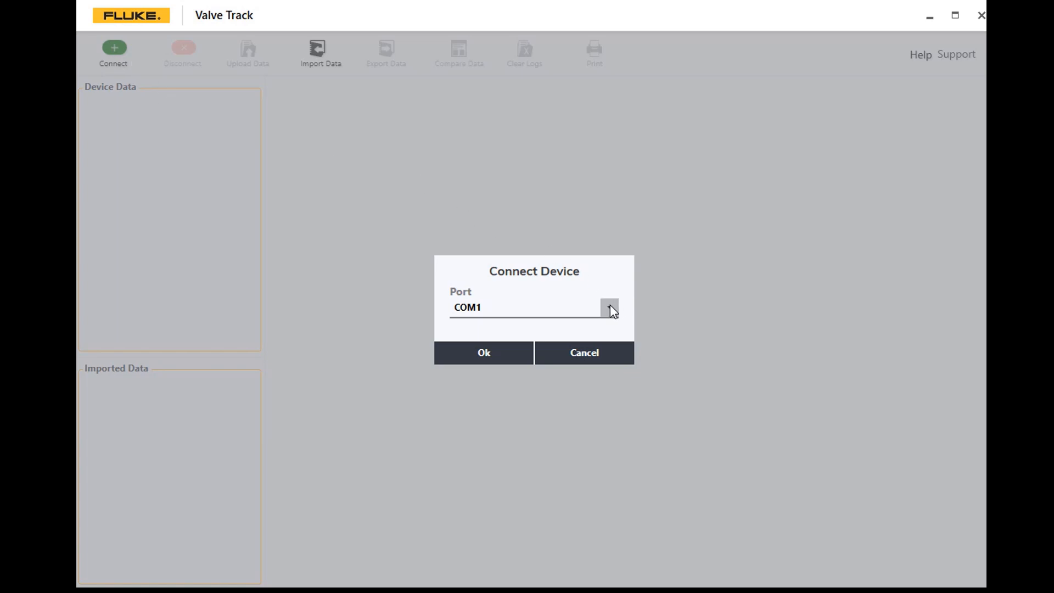
click(608, 307)
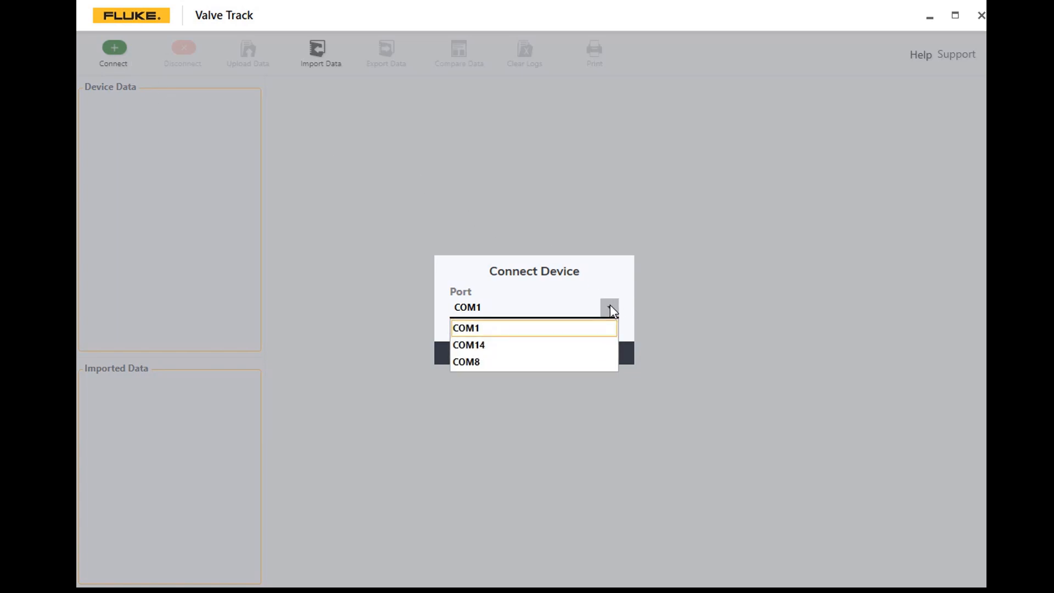
mouse_move(479, 369)
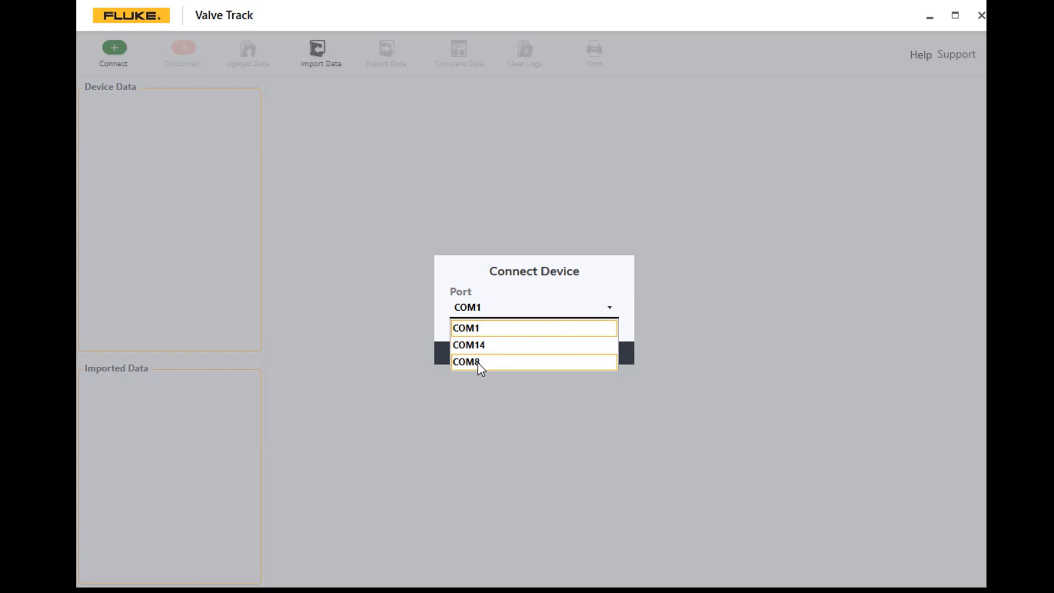
click(479, 362)
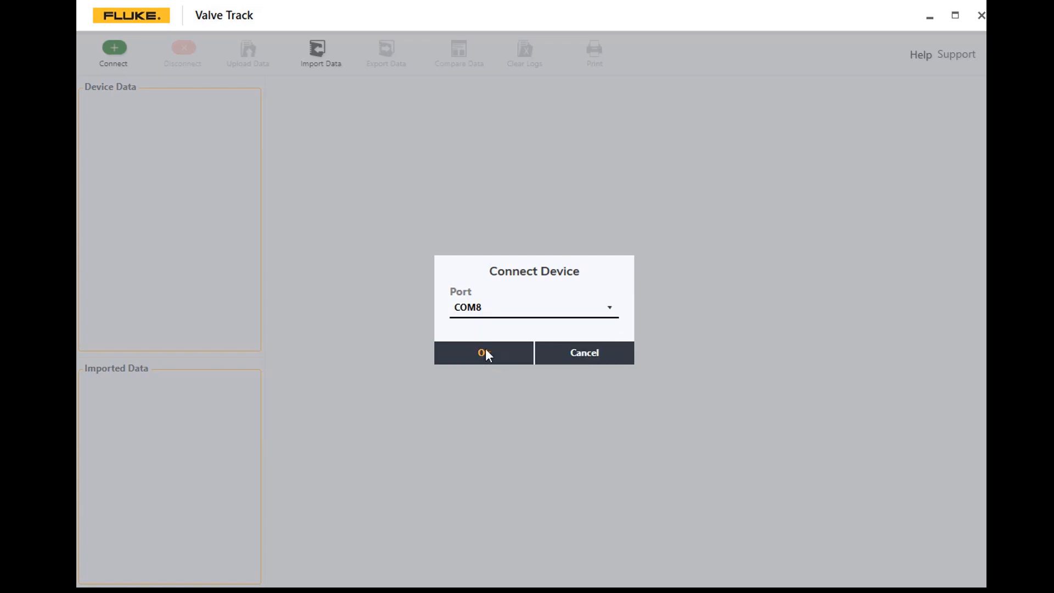
- Confirm the connection so the Fluke 710 (serial 0320123, version 3.07) appears on COM8
click(484, 353)
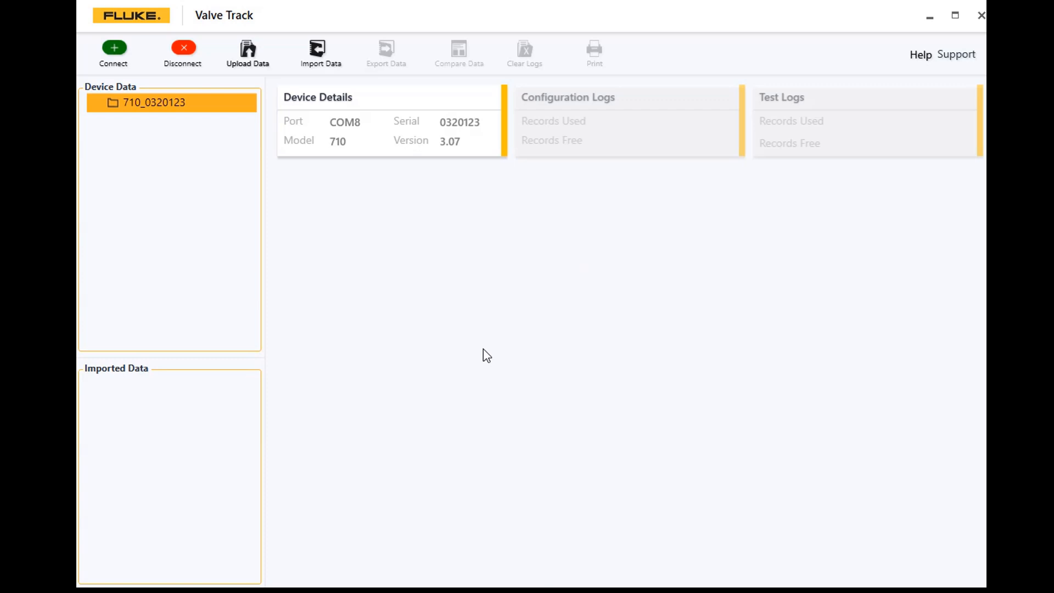
mouse_move(413, 227)
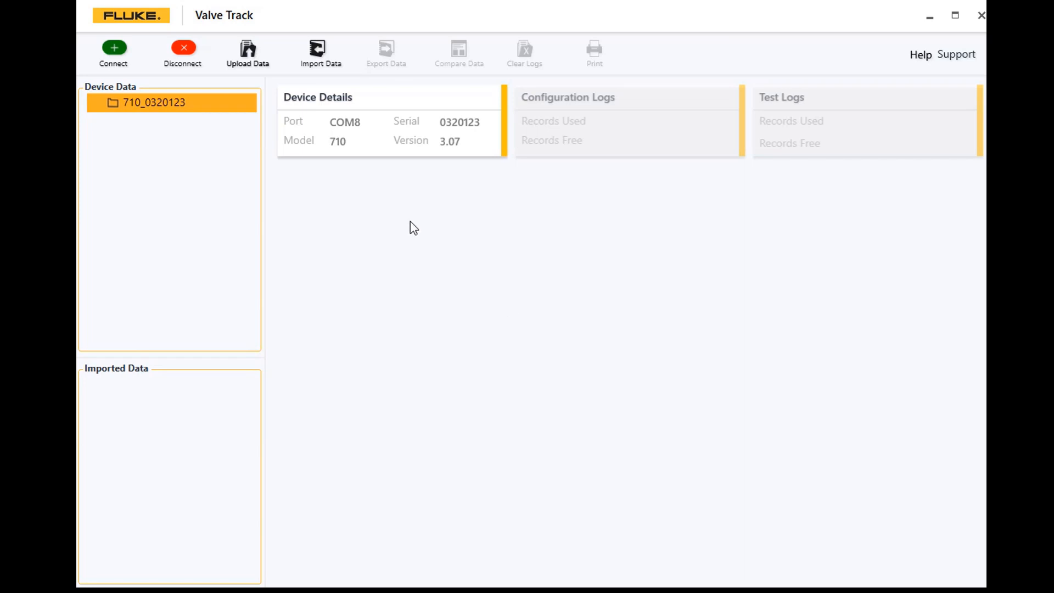
mouse_move(426, 133)
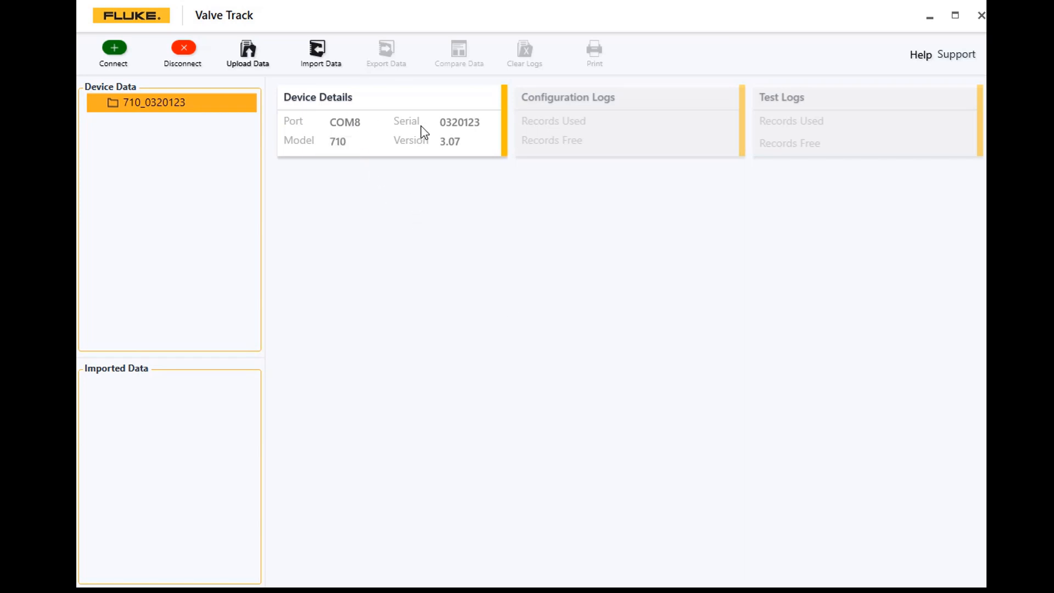
mouse_move(445, 157)
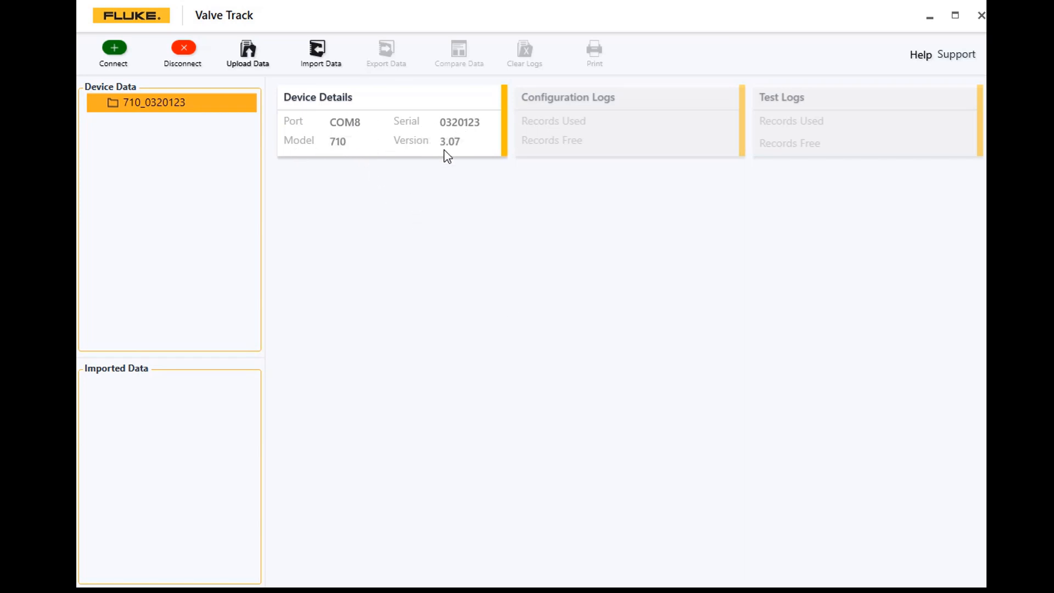
mouse_move(393, 160)
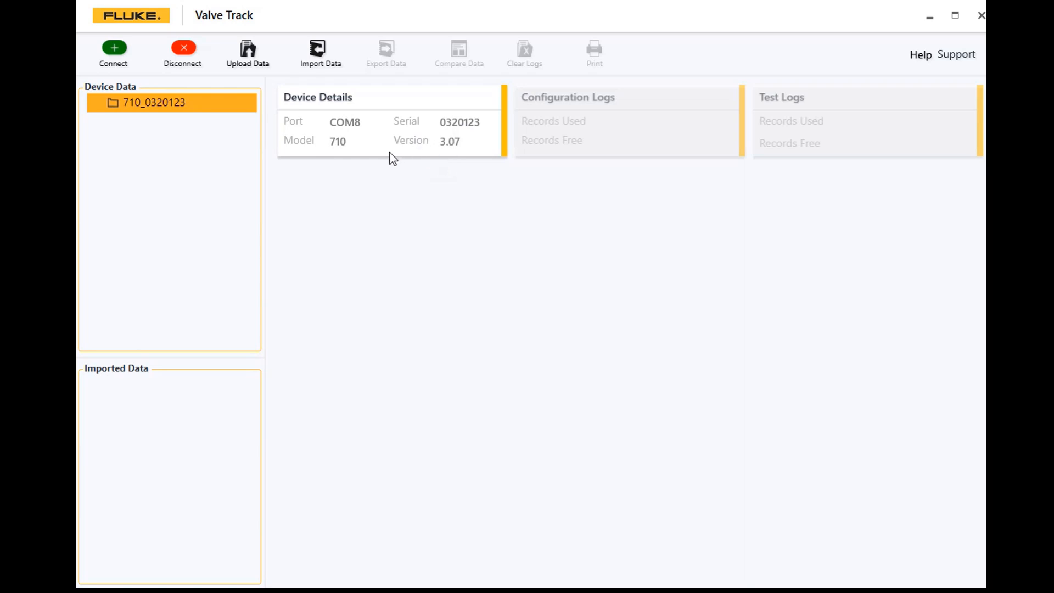
mouse_move(374, 143)
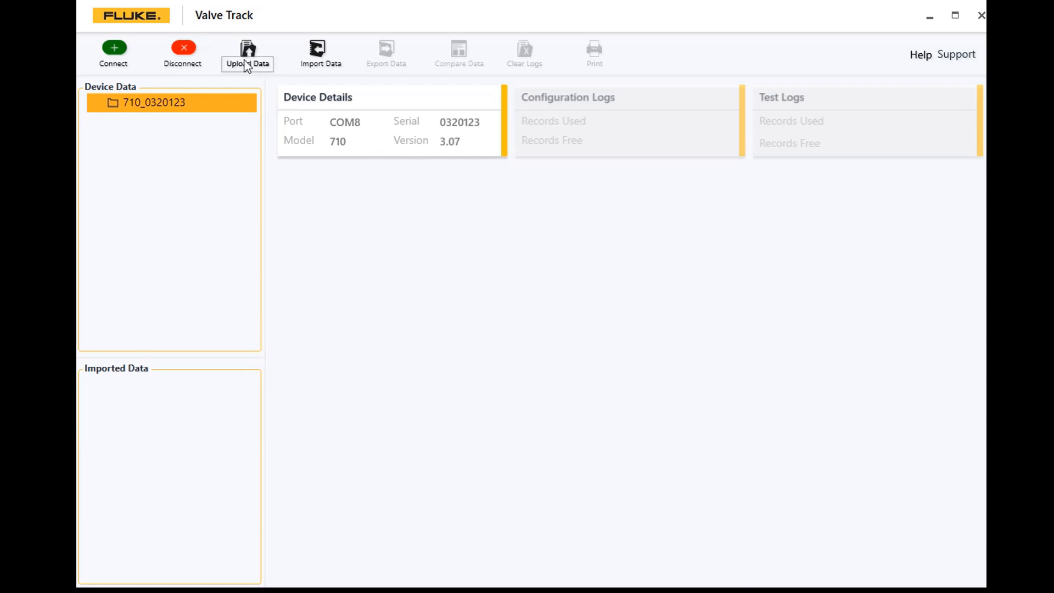
- Upload Test Data from the 710, listing folders 0123 and 1080-032 with 20 records used
click(245, 51)
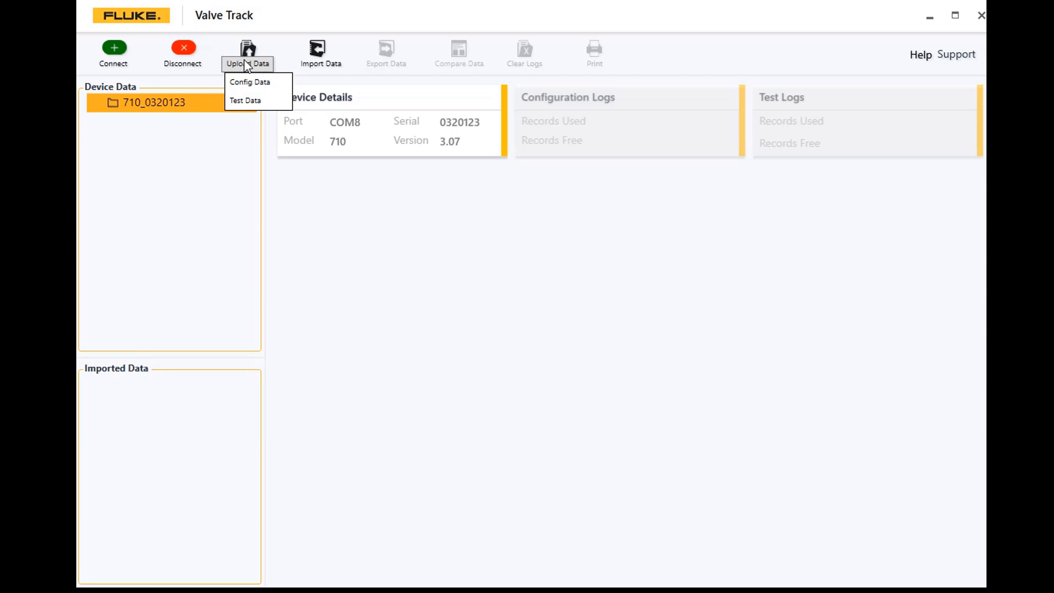
mouse_move(250, 104)
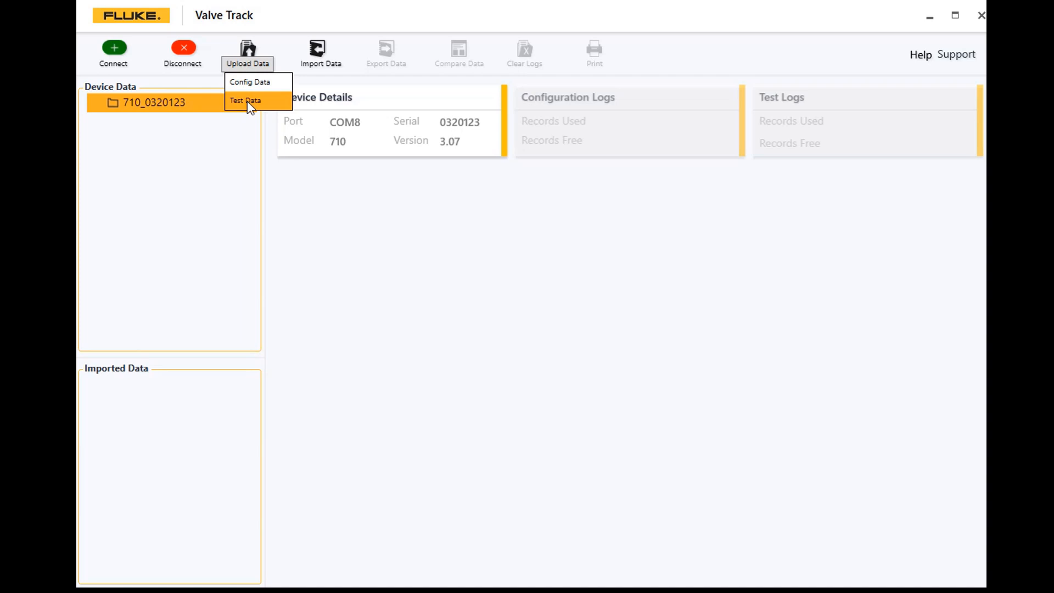
click(246, 100)
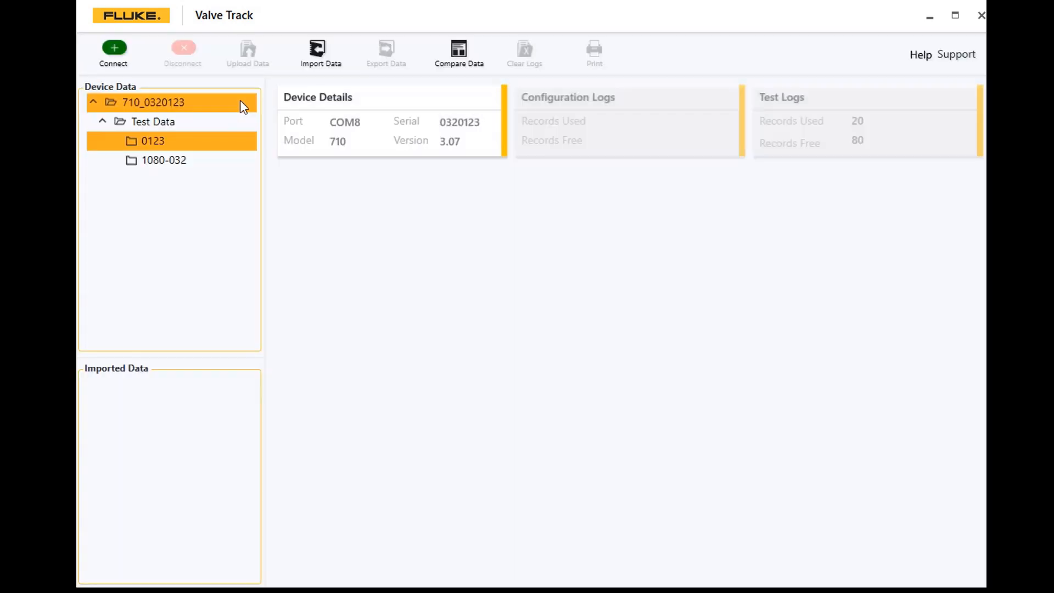
- Show log 2's speed test chart for valve 0123 with 11.9888 s travel time
click(151, 140)
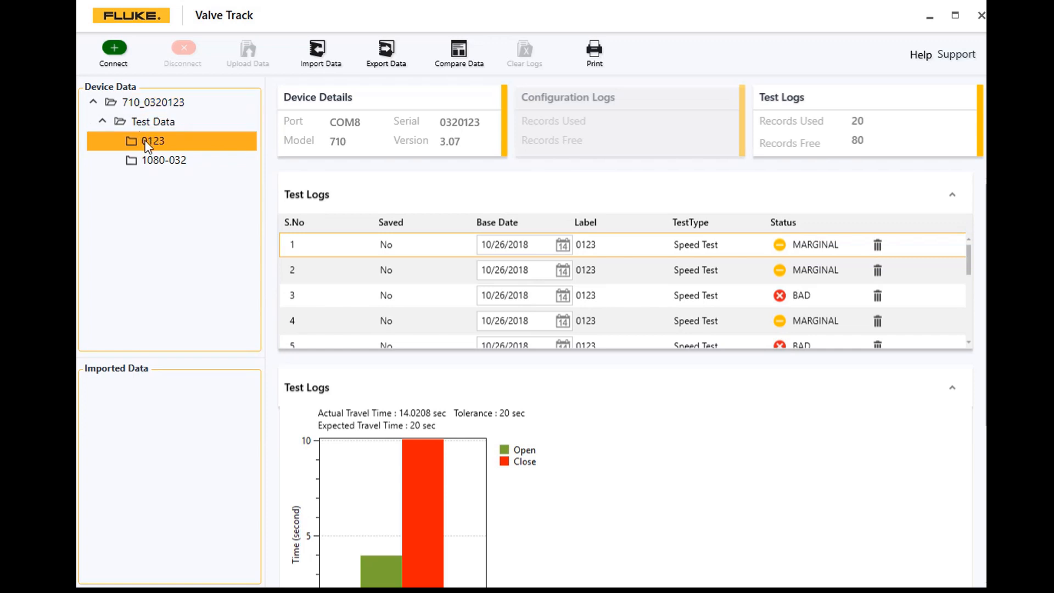
mouse_move(159, 147)
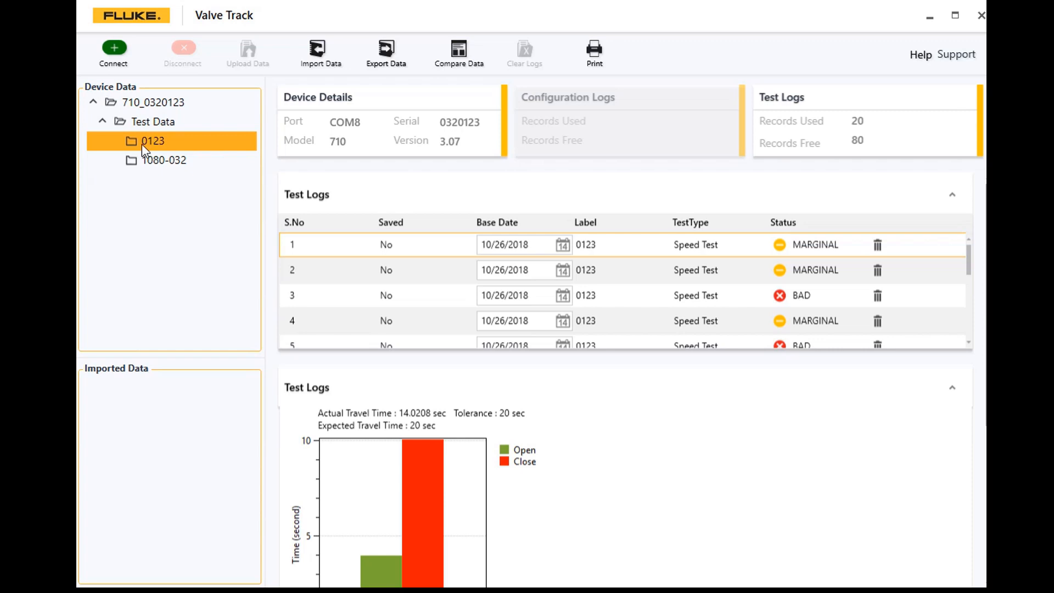
mouse_move(160, 150)
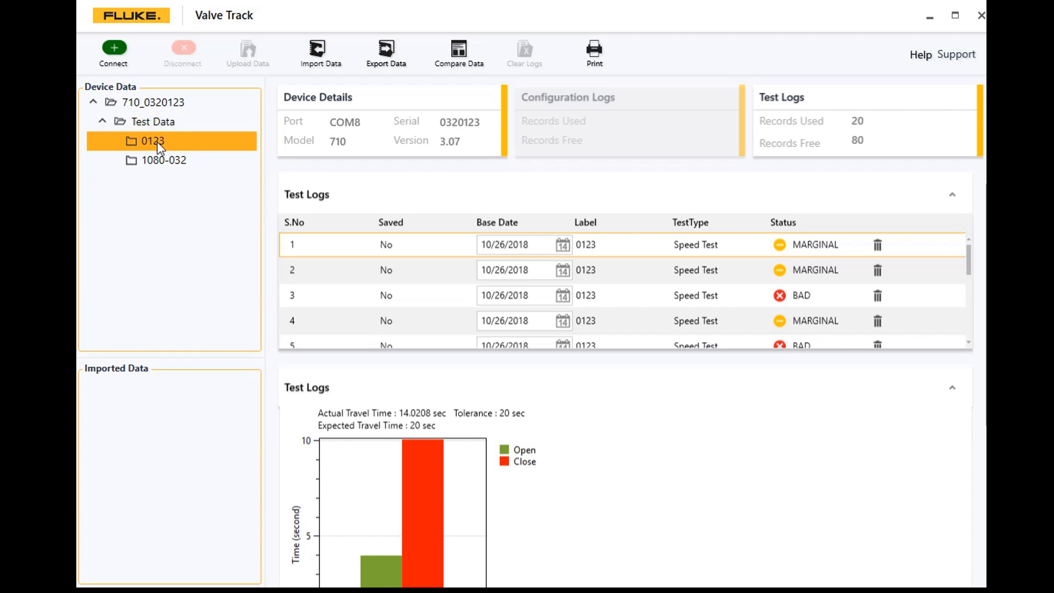
mouse_move(200, 213)
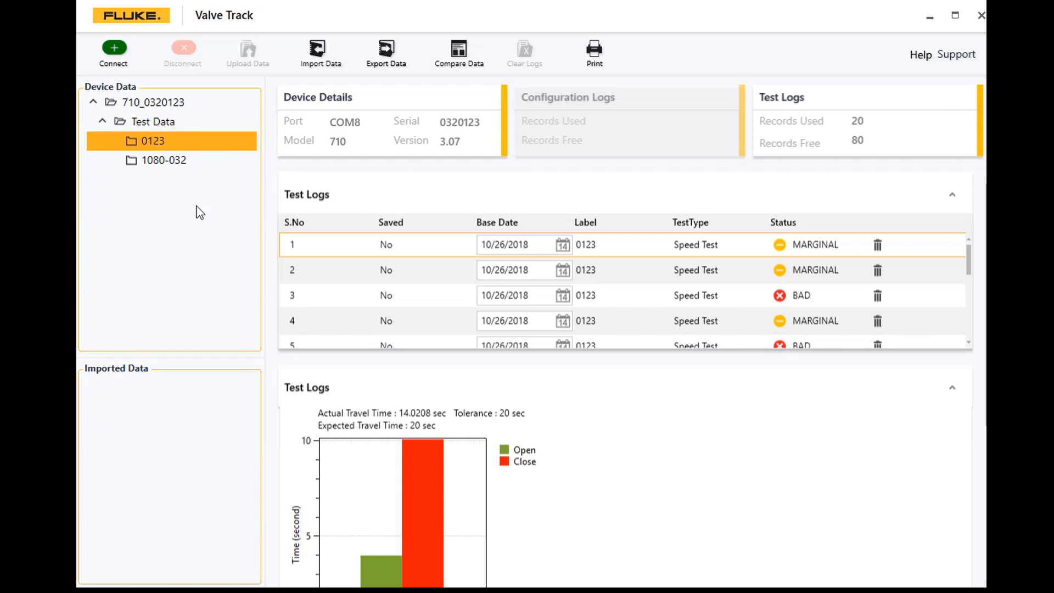
mouse_move(406, 246)
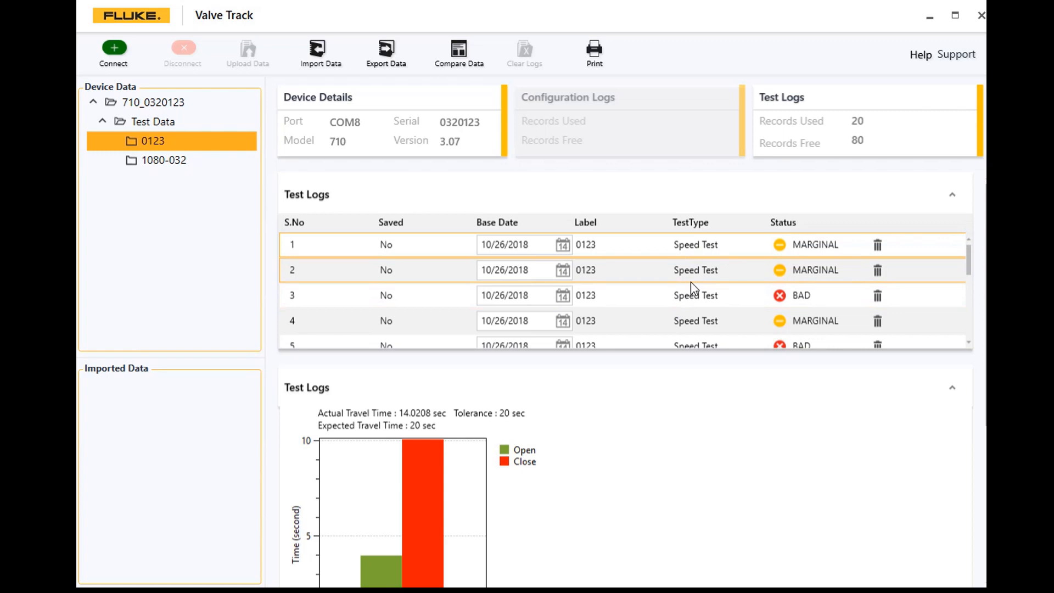
click(639, 320)
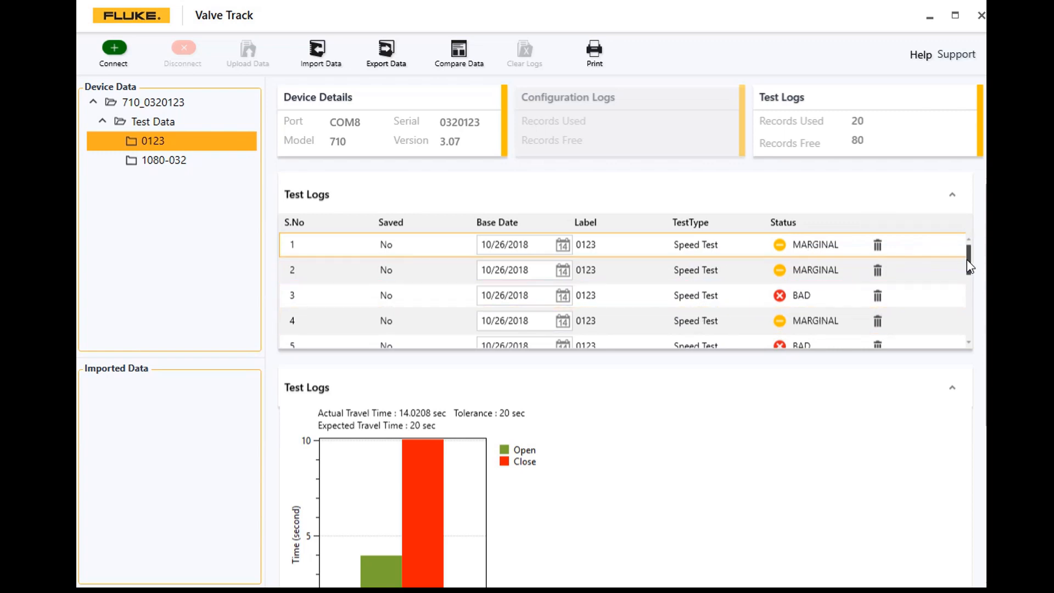
scroll(down, 3)
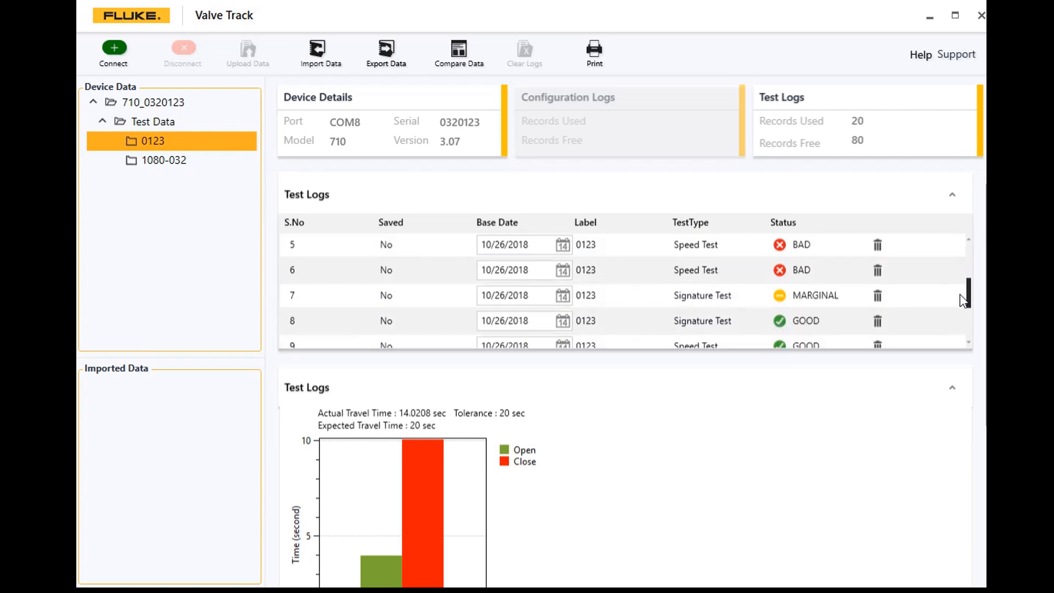
scroll(down, 3)
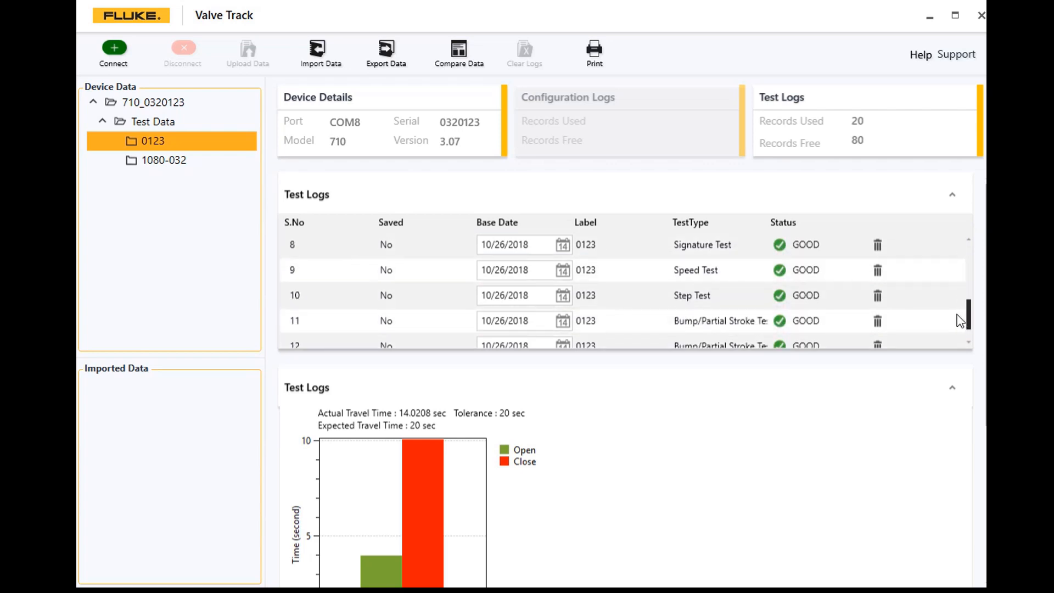
scroll(down, 3)
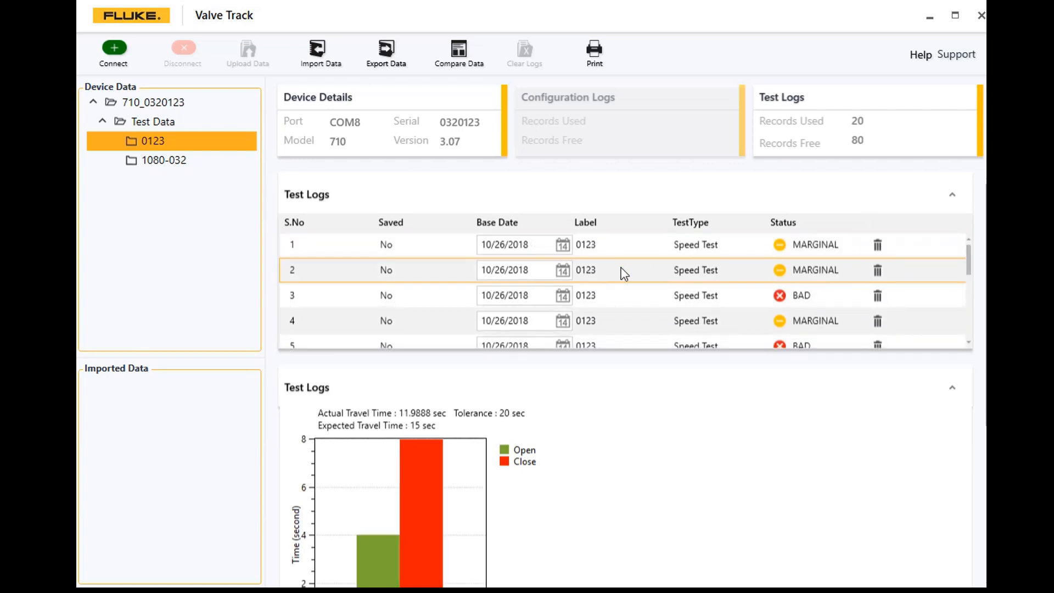
mouse_move(415, 516)
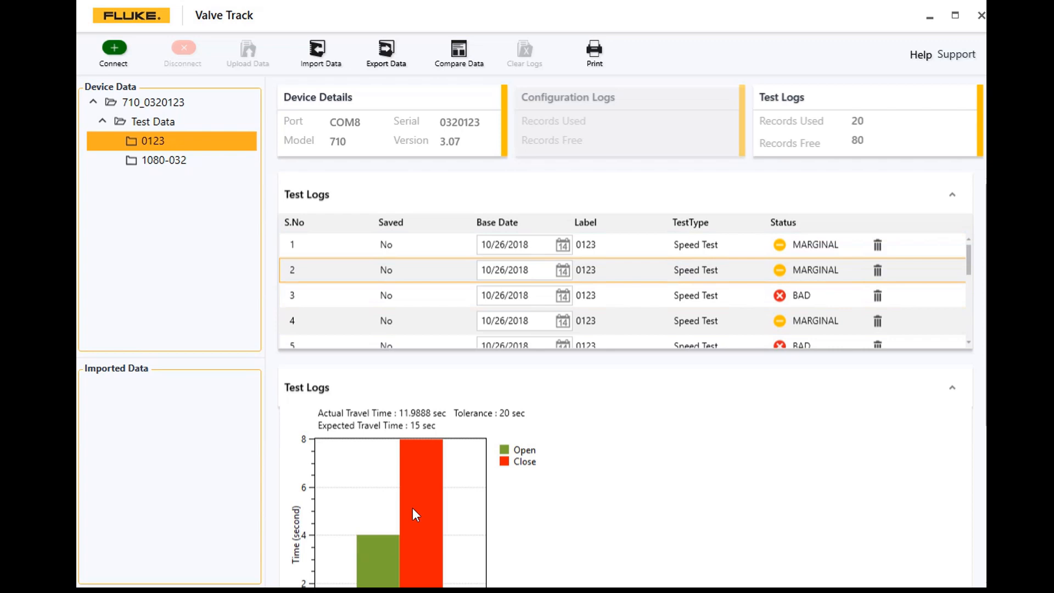
- Display log 8's signature test chart for valve 0123 at 81.76% performance, then select valve 1080-032
scroll(down, 3)
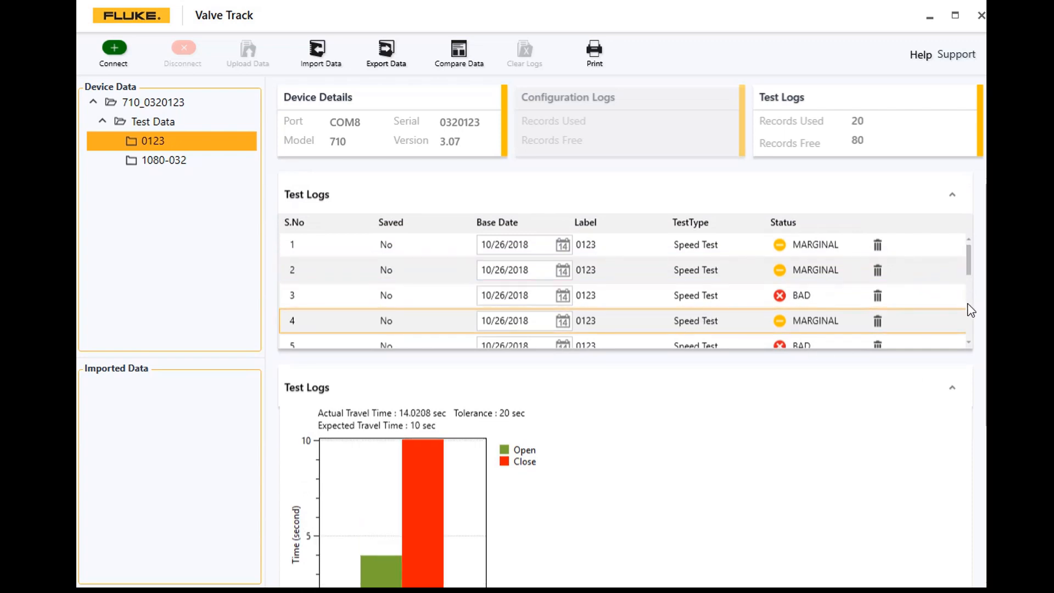
scroll(down, 3)
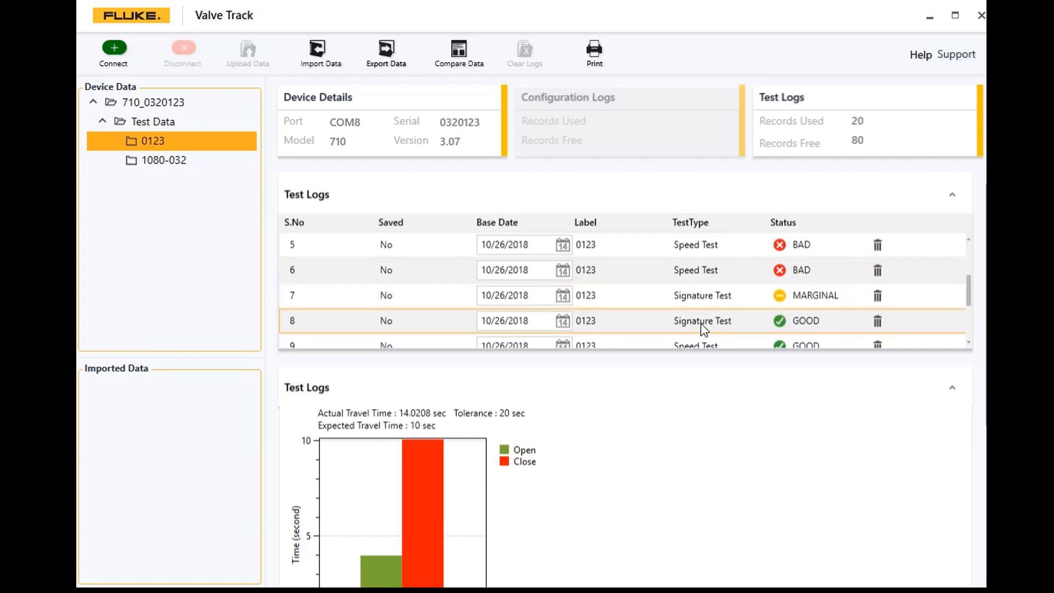
click(703, 321)
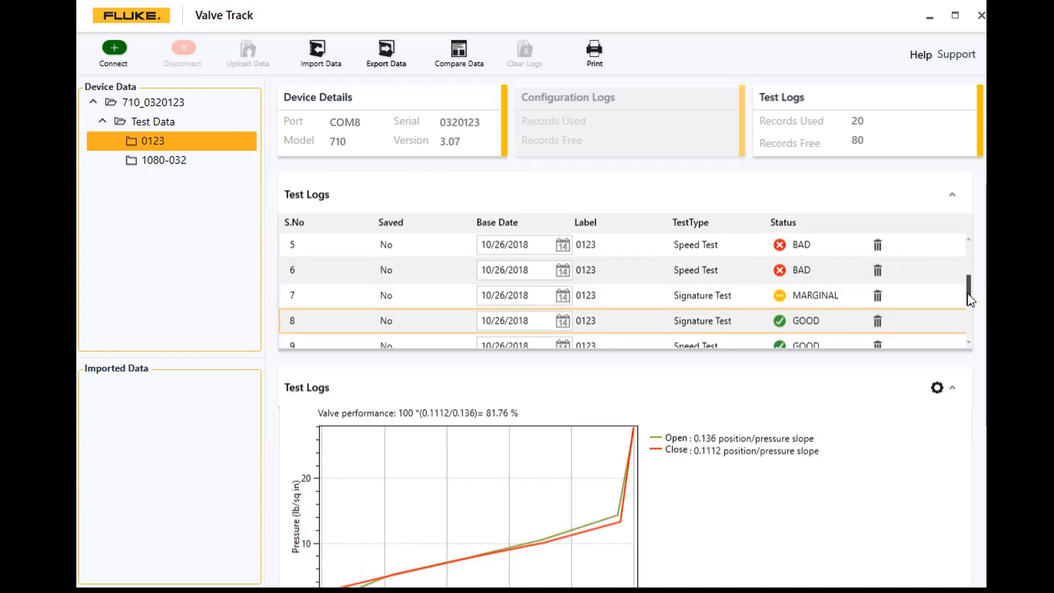
scroll(down, 3)
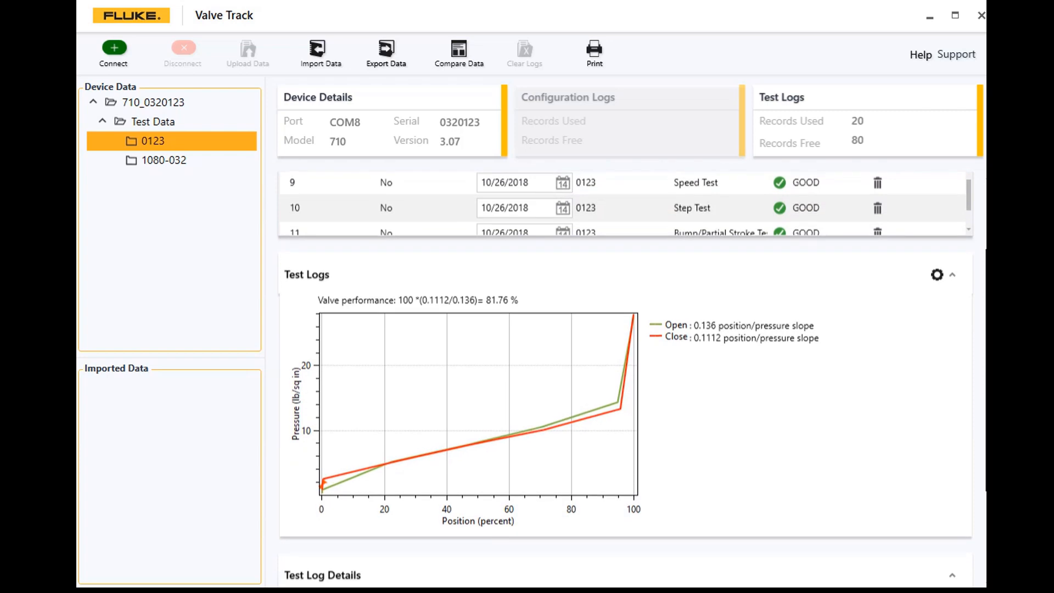
click(163, 161)
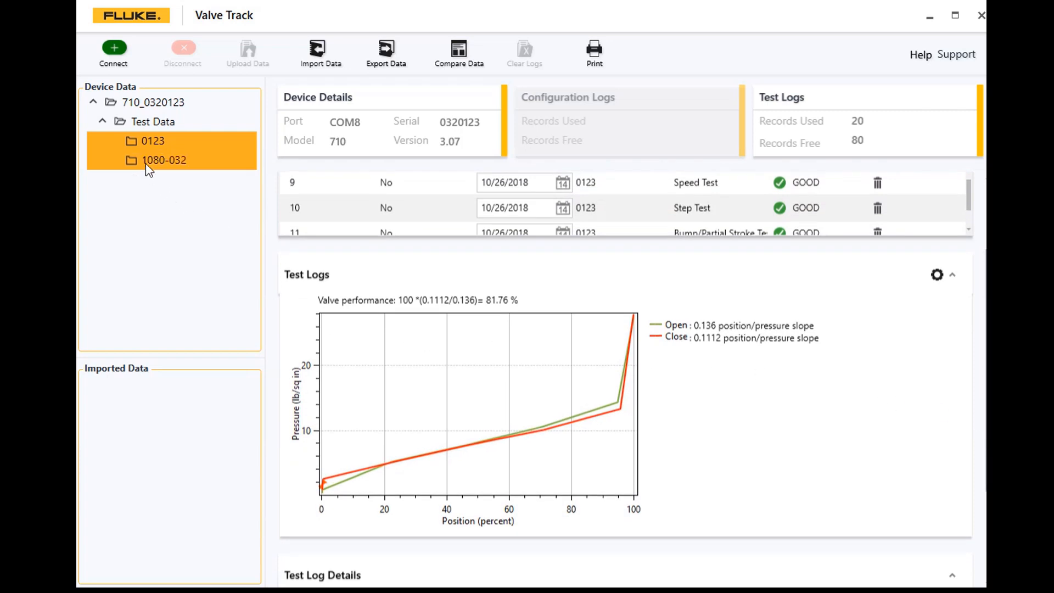
mouse_move(153, 169)
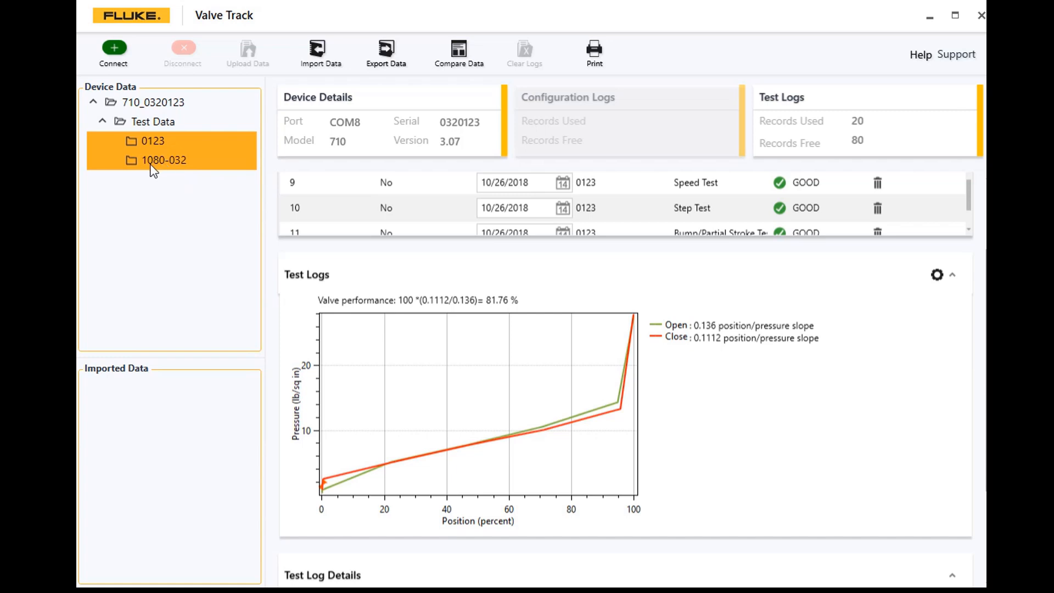
mouse_move(156, 169)
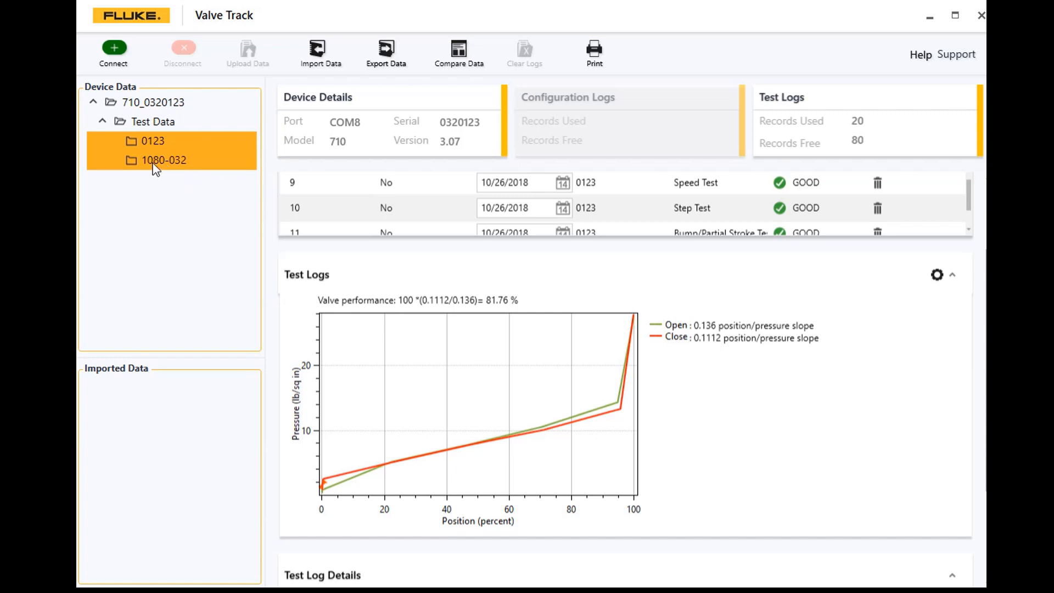
- Load valve 1080-032's test logs, showing record 8's signature chart at 87.27% marginal performance
click(161, 161)
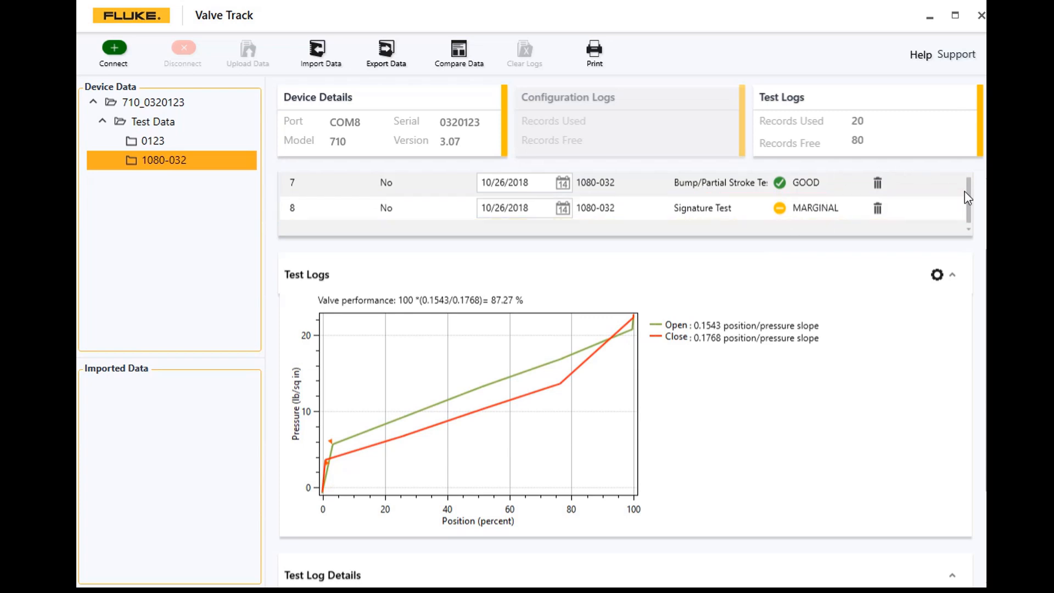
mouse_move(583, 272)
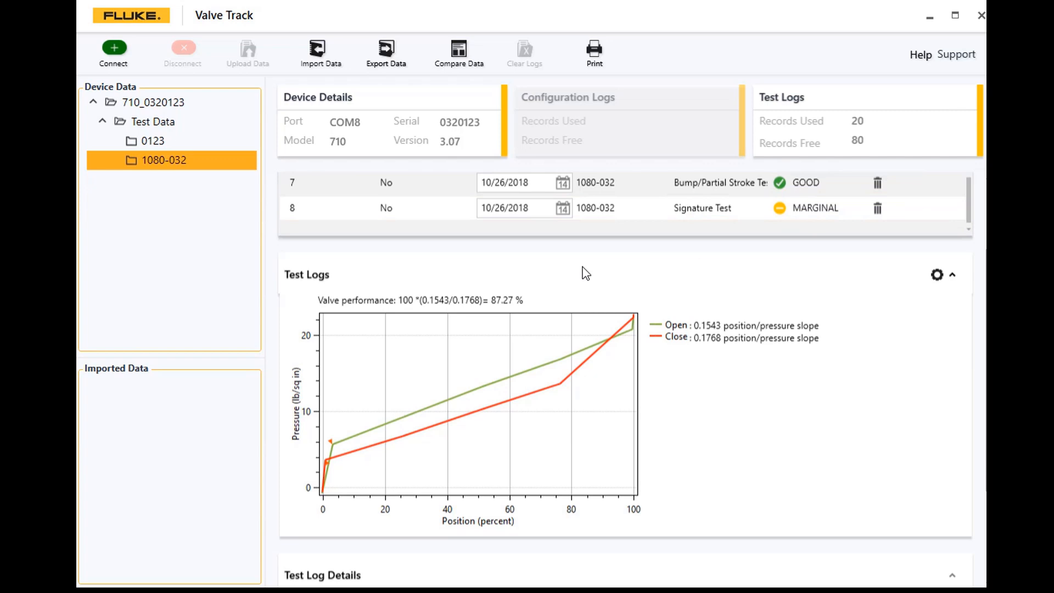